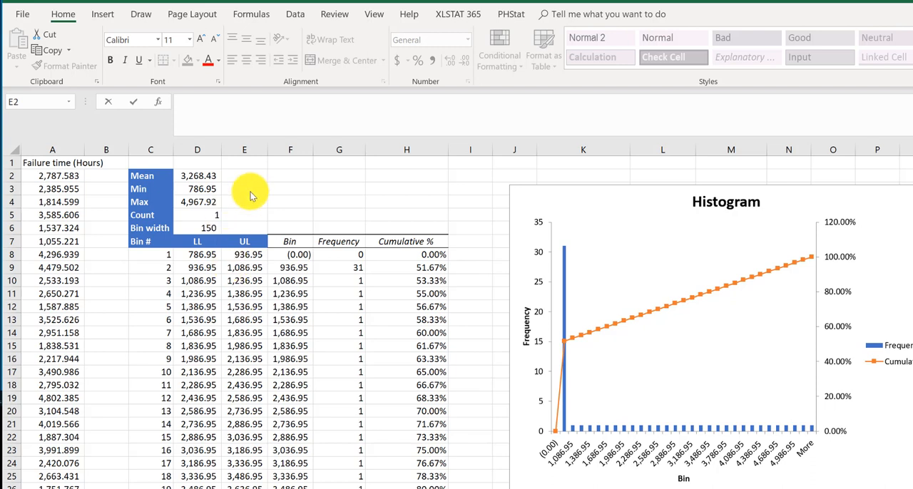
{"action": "mouse_move", "coordinate": [339, 170]}
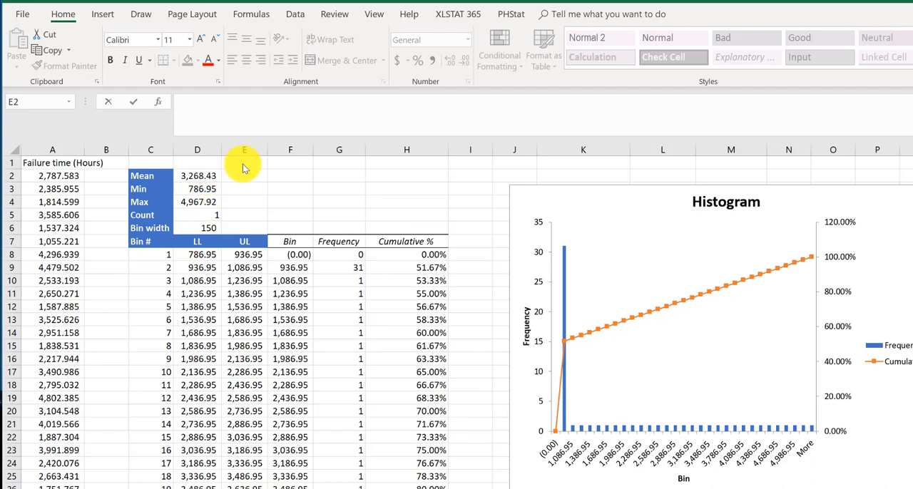
Enter =FORMULATEXT(D2) in E2 to show =AVERAGE(A2:A5001) beside the Mean.
{"action": "left_click", "coordinate": [244, 176]}
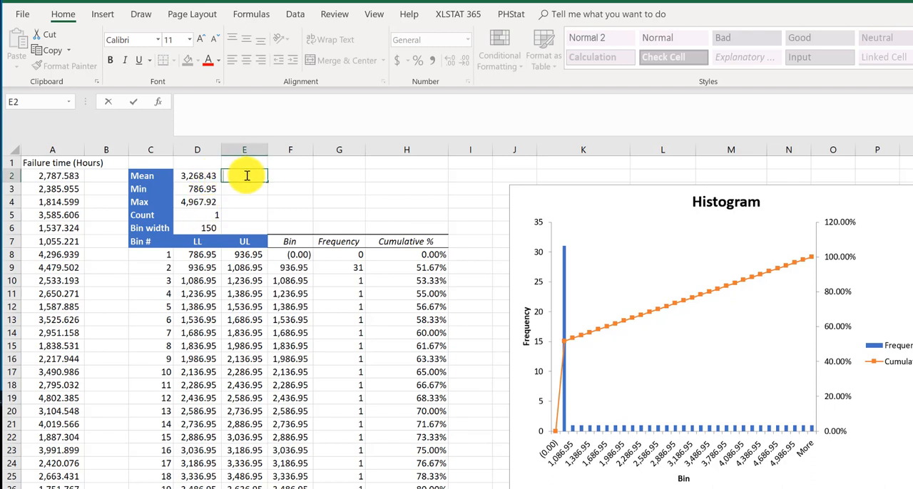
{"action": "type", "text": "="}
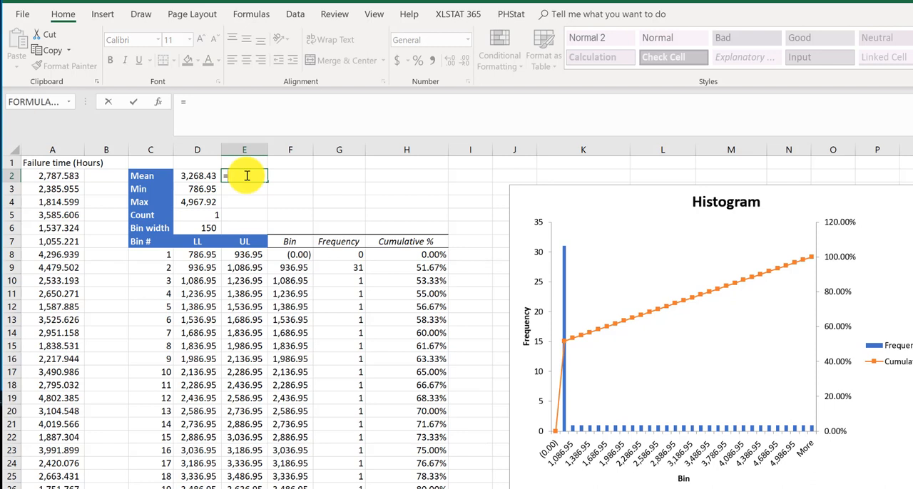
{"action": "type", "text": "form"}
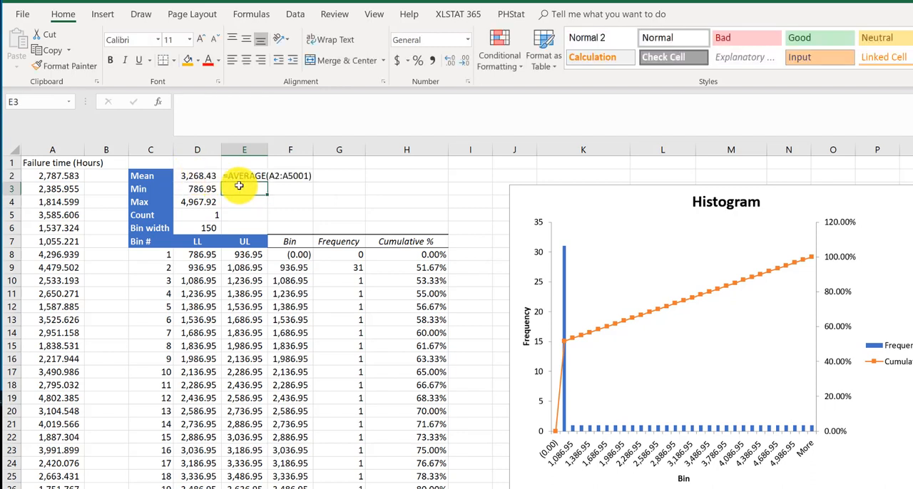
Add FORMULATEXT labels in E3:E5 beside the Min, Max and Count values.
{"action": "left_click", "coordinate": [243, 175]}
{"action": "type", "text": "=MIN(A2:A50001)"}
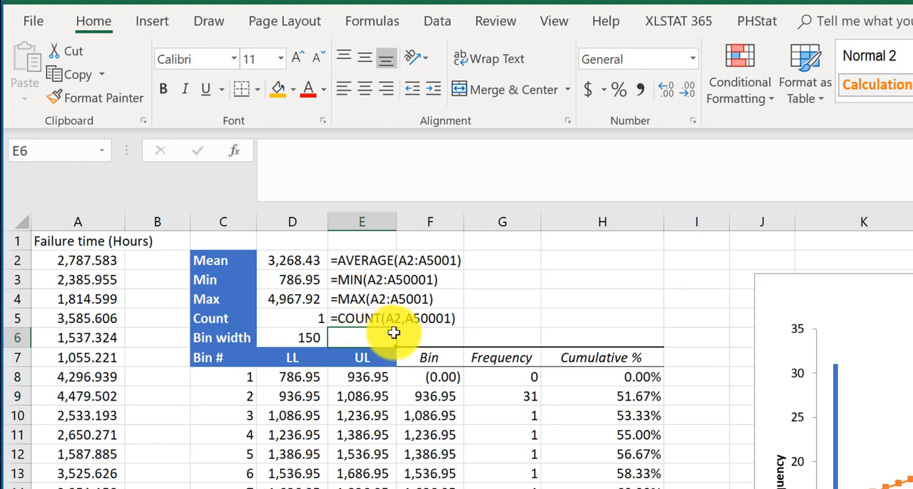
{"action": "mouse_move", "coordinate": [442, 333]}
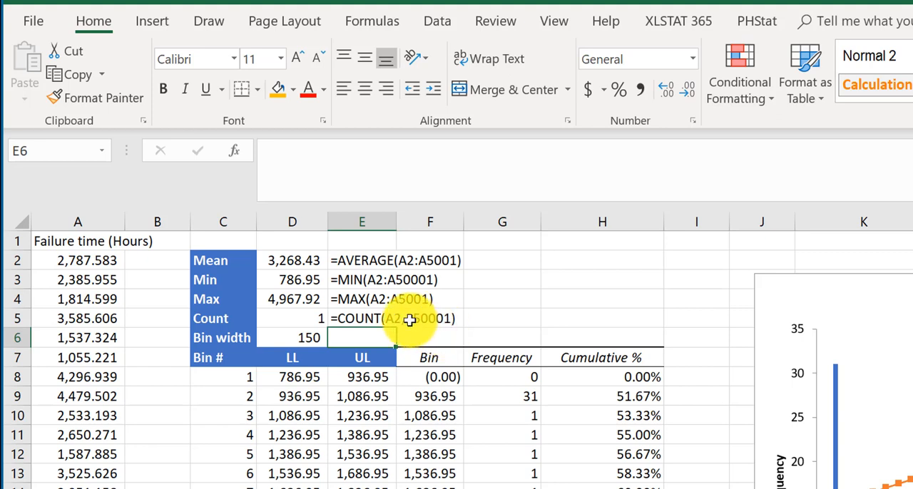
Change the Count formula in D5 to =COUNT(A2:A50001), replacing the comma with a colon.
{"action": "left_click", "coordinate": [291, 318]}
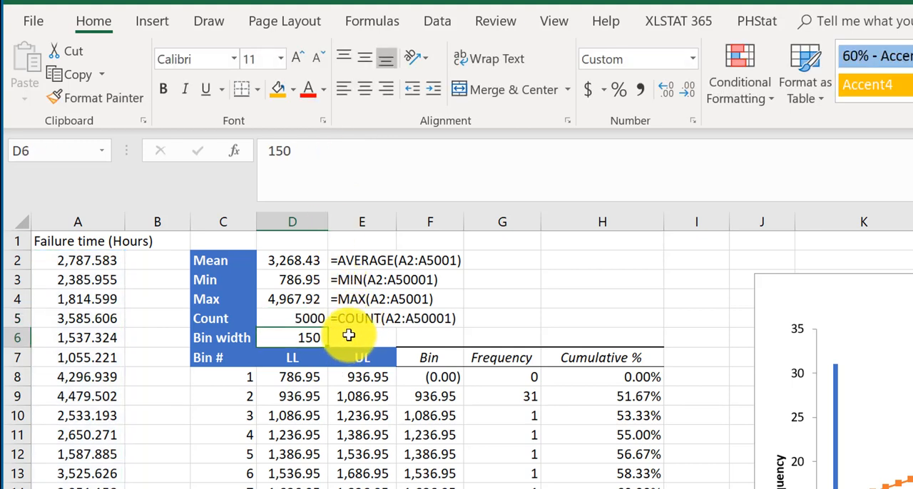
{"action": "mouse_move", "coordinate": [390, 328]}
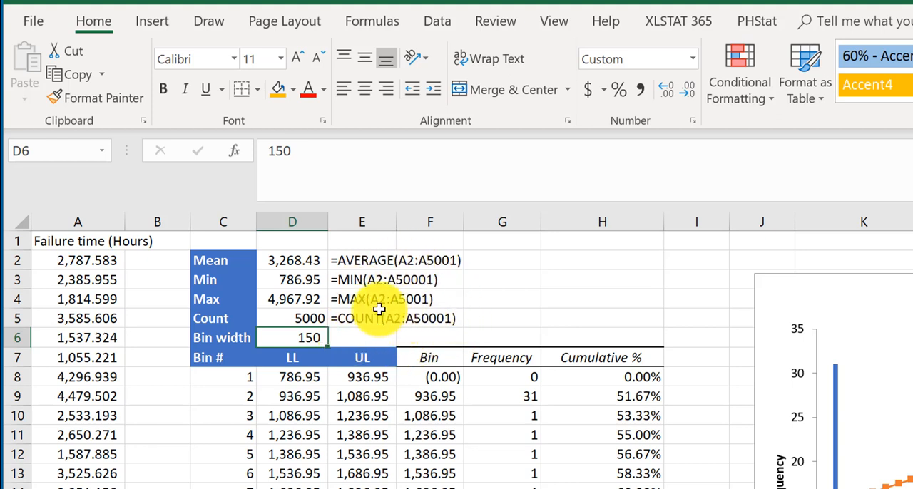
{"action": "mouse_move", "coordinate": [372, 318]}
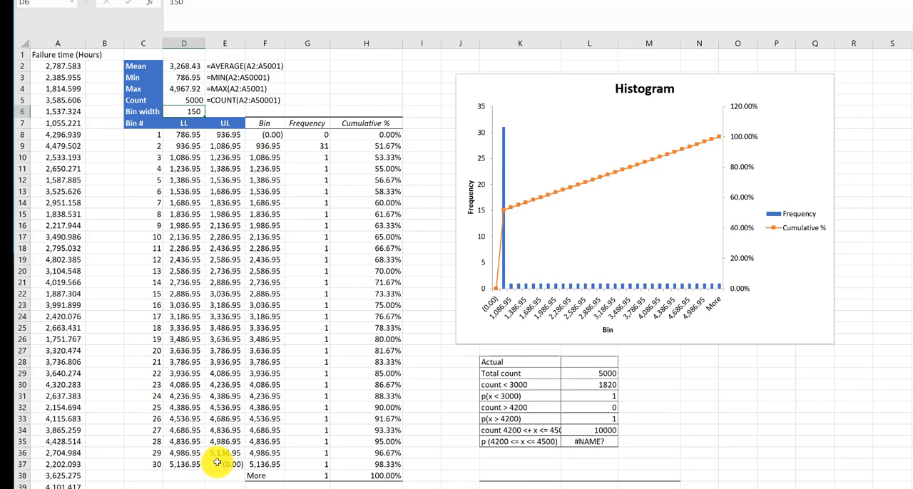
{"action": "mouse_move", "coordinate": [222, 464]}
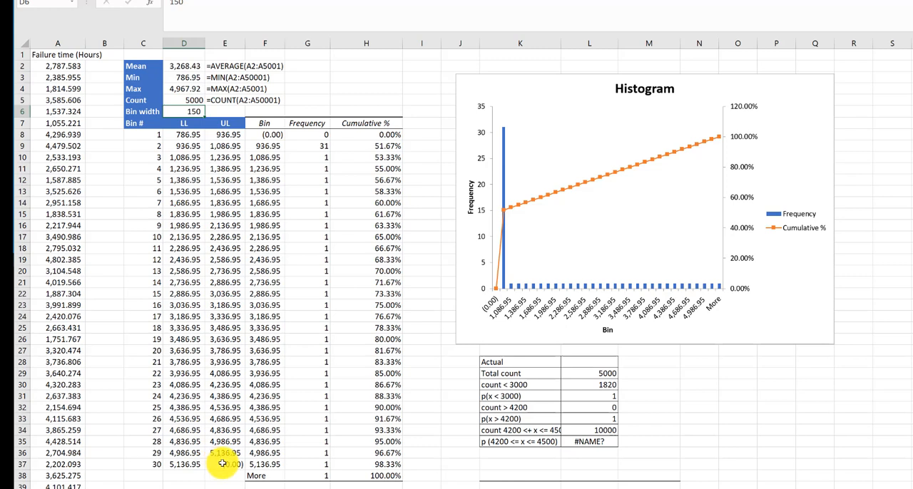
{"action": "left_click", "coordinate": [224, 465]}
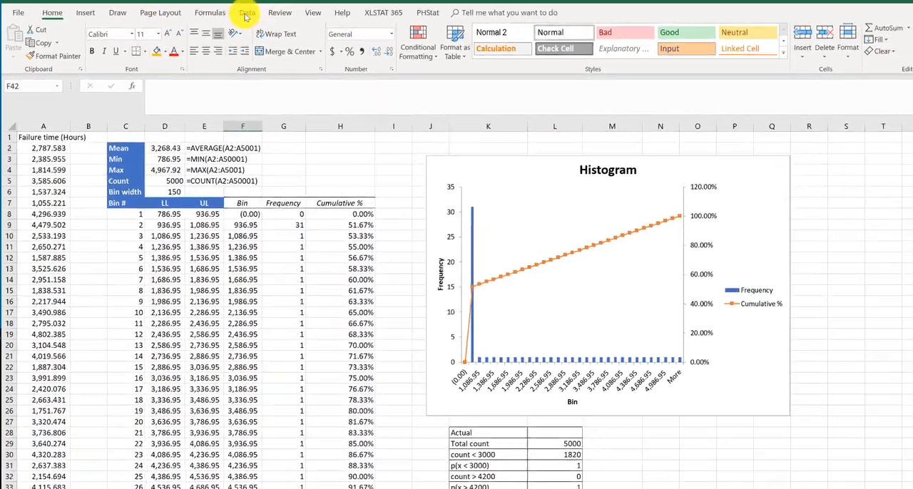
Open the Data Analysis Histogram tool and set its input range to $A$2:$A$5001.
{"action": "left_click", "coordinate": [241, 12]}
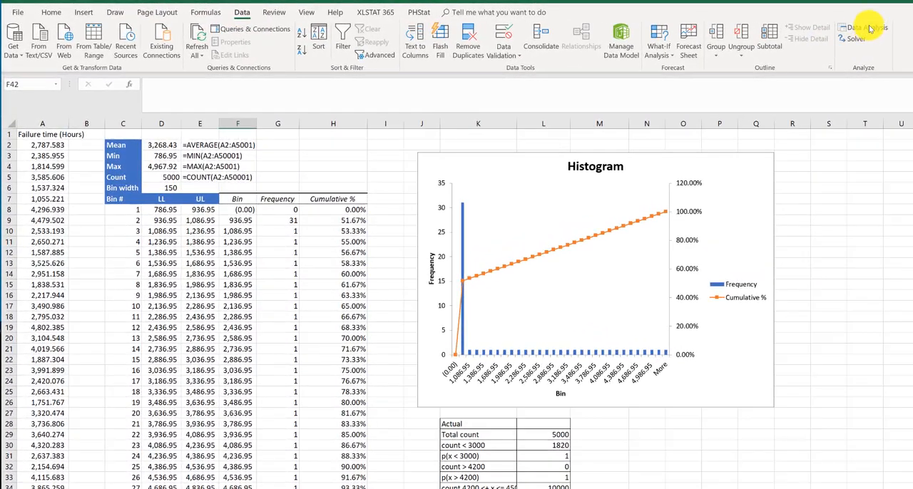
{"action": "left_click", "coordinate": [868, 27]}
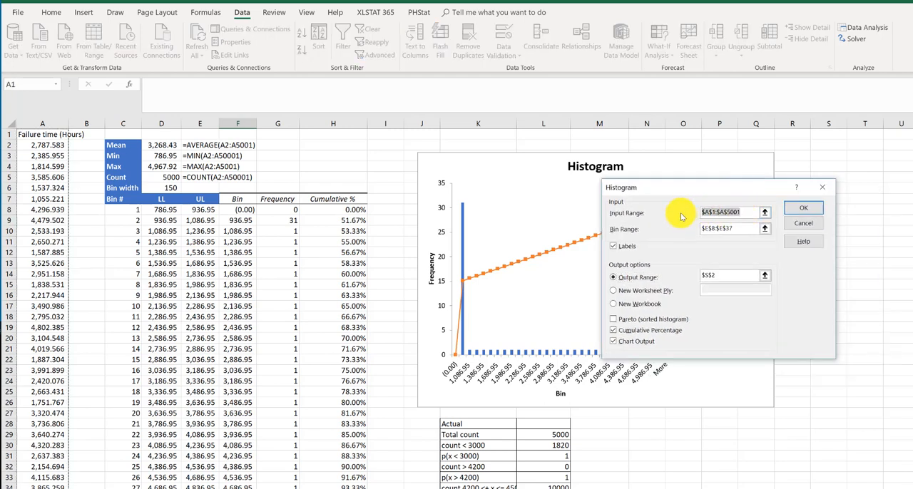
{"action": "left_click", "coordinate": [720, 229]}
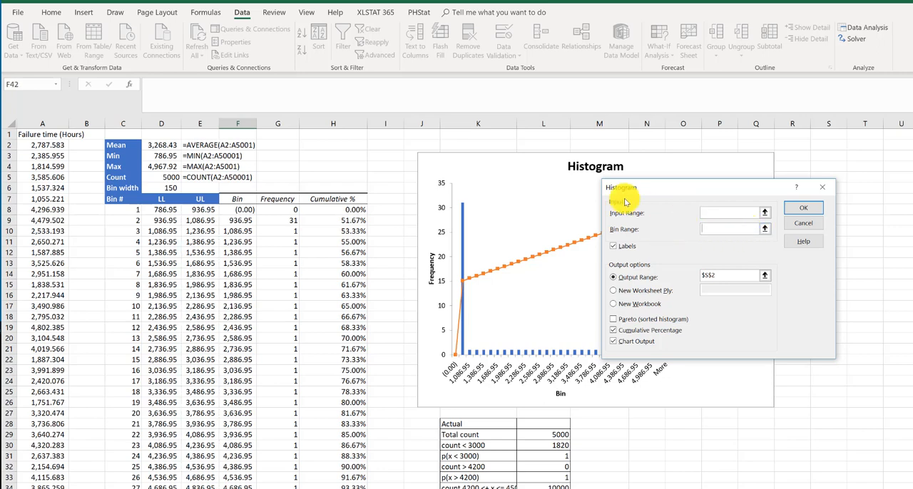
{"action": "mouse_move", "coordinate": [731, 213]}
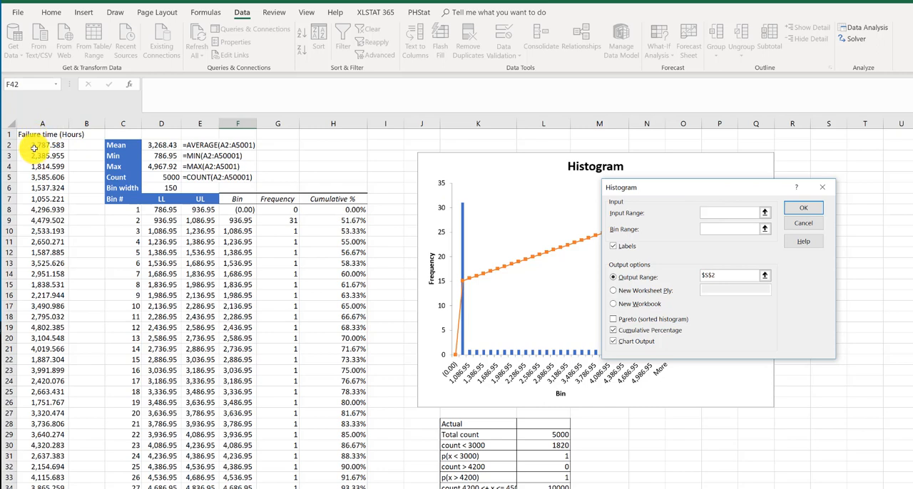
{"action": "left_click", "coordinate": [43, 145]}
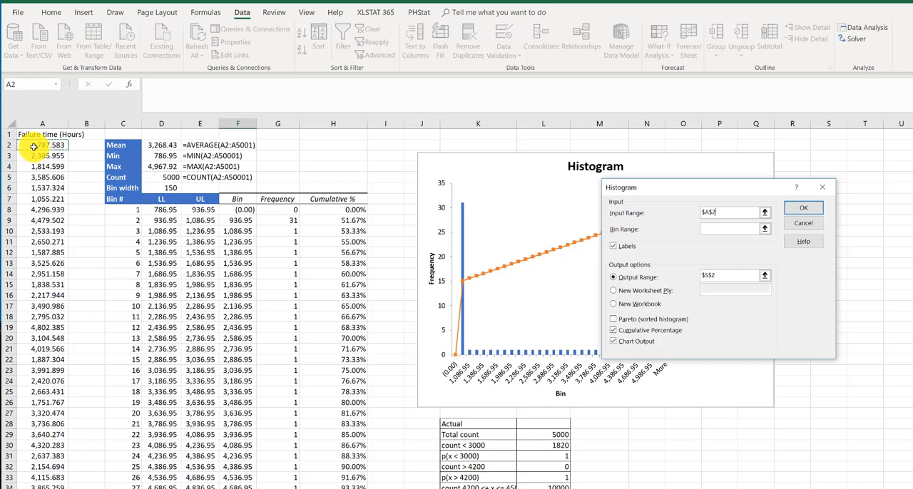
{"action": "key", "text": "ctrl+shift+down"}
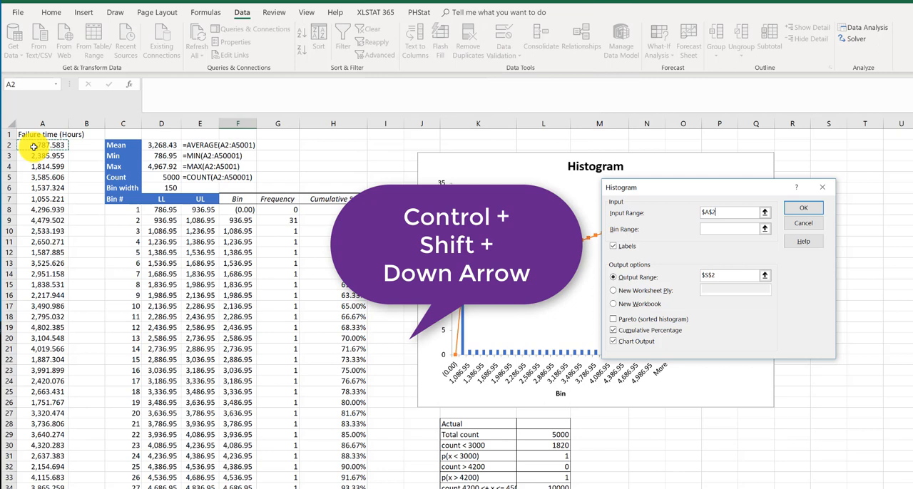
{"action": "key", "text": "ctrl+shift+down"}
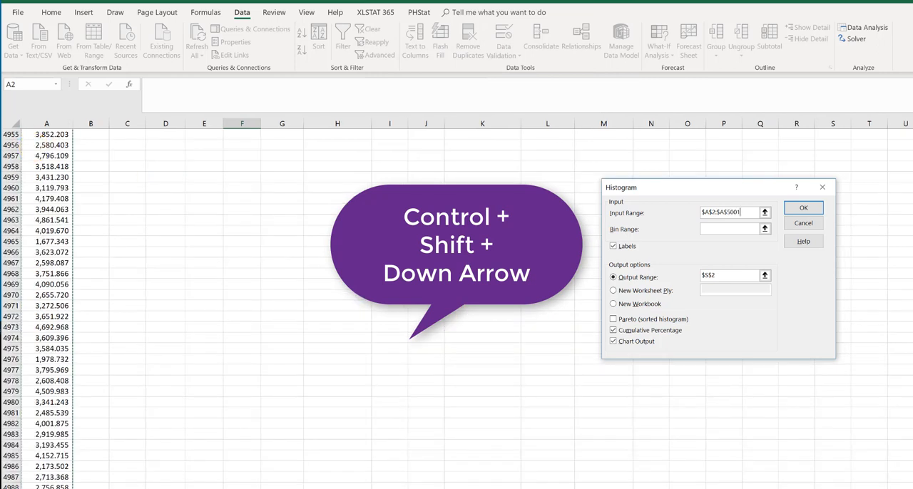
{"action": "mouse_move", "coordinate": [371, 452]}
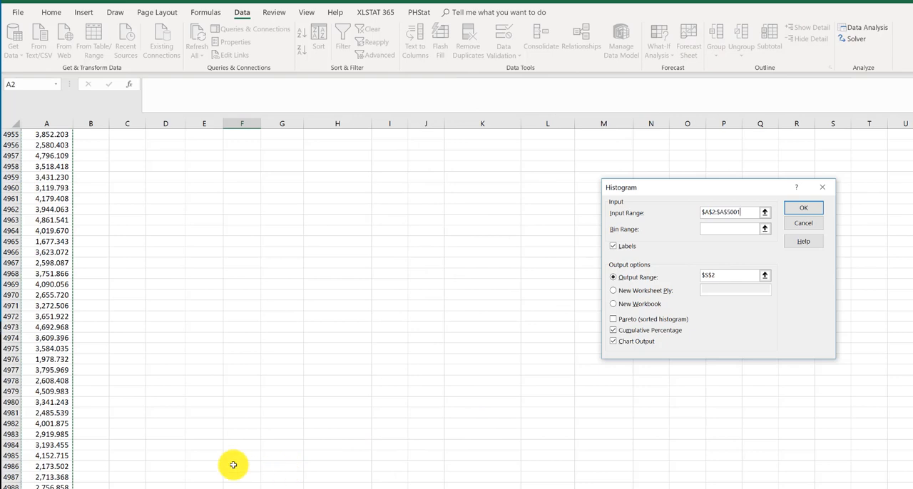
{"action": "mouse_move", "coordinate": [98, 424]}
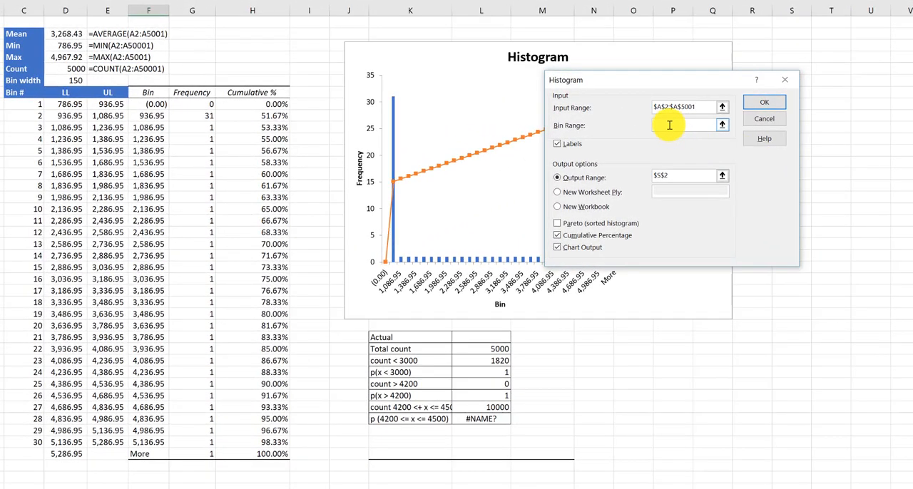
Set the bin range to E8:E37, keep Chart Output checked, and run the histogram.
{"action": "left_click", "coordinate": [684, 125]}
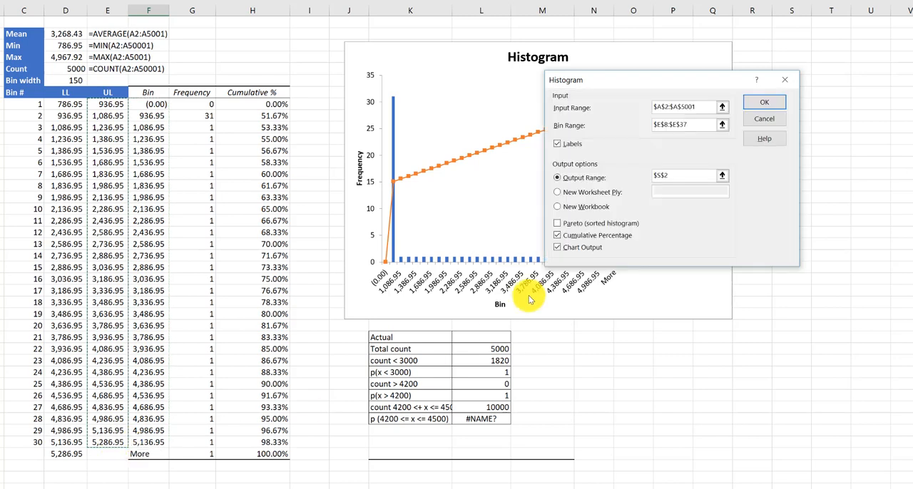
{"action": "mouse_move", "coordinate": [720, 243]}
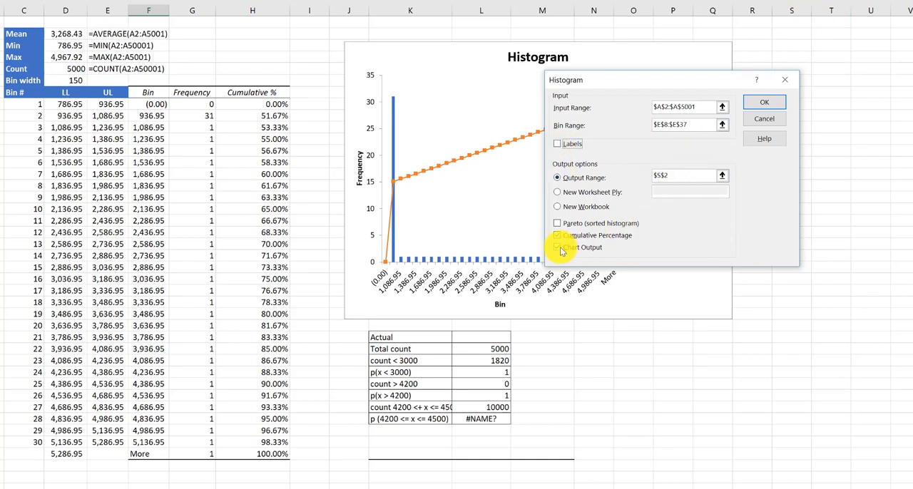
{"action": "left_click", "coordinate": [557, 235]}
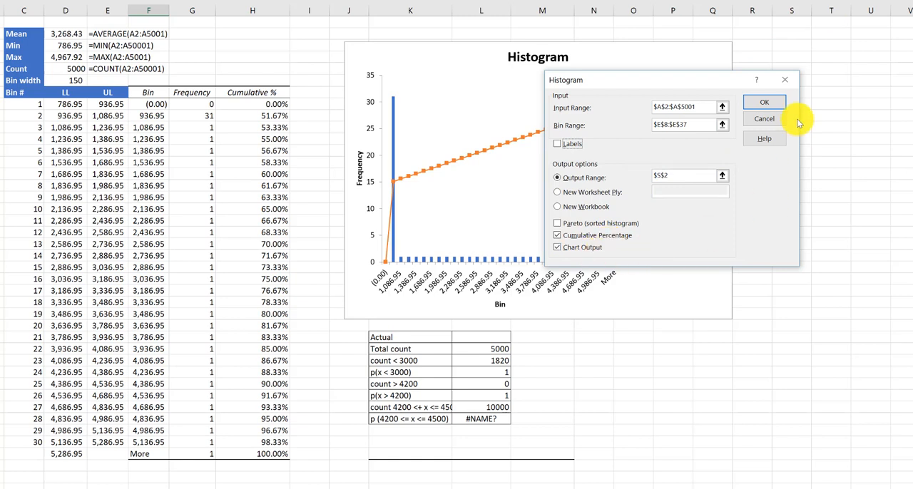
{"action": "left_click", "coordinate": [764, 101]}
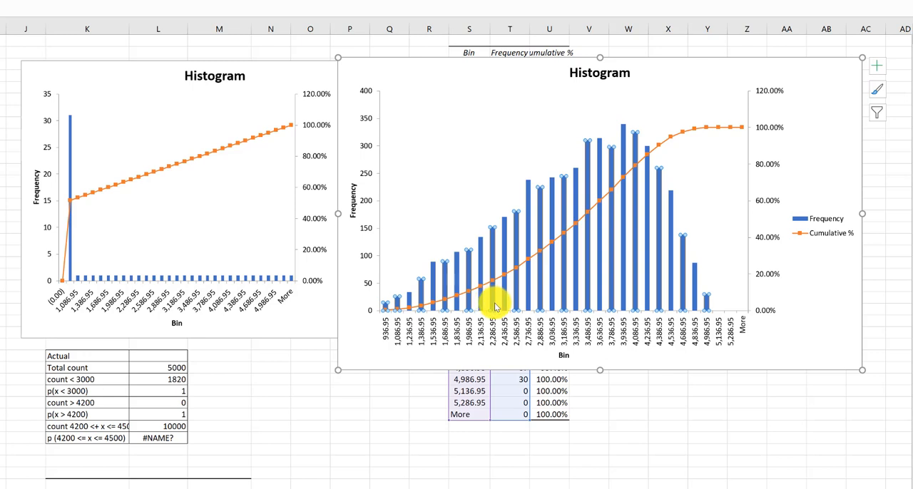
Reduce the frequency series' gap width to 0% in Format Data Series.
{"action": "right_click", "coordinate": [492, 303]}
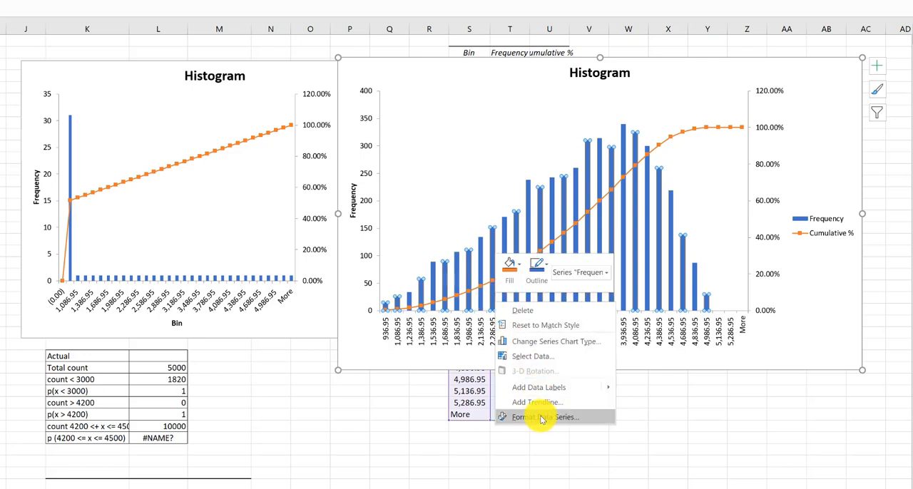
{"action": "left_click", "coordinate": [540, 417]}
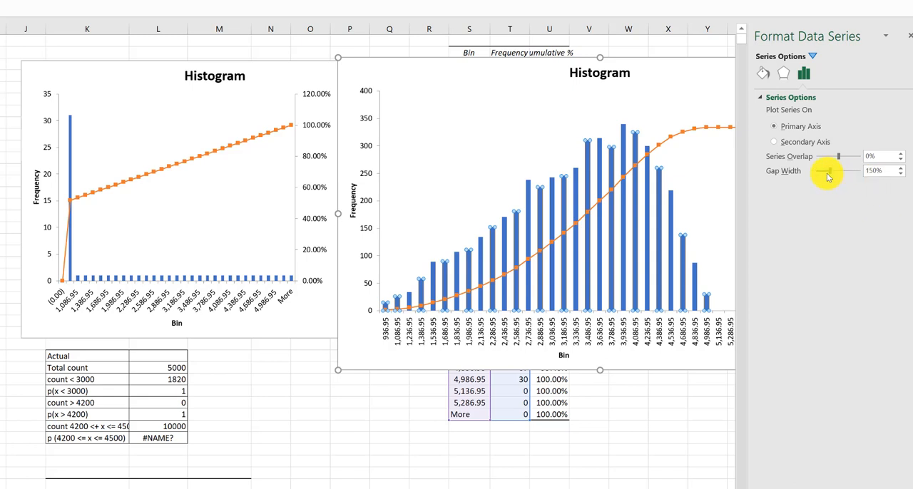
{"action": "left_click_drag", "start_coordinate": [838, 170], "coordinate": [816, 170]}
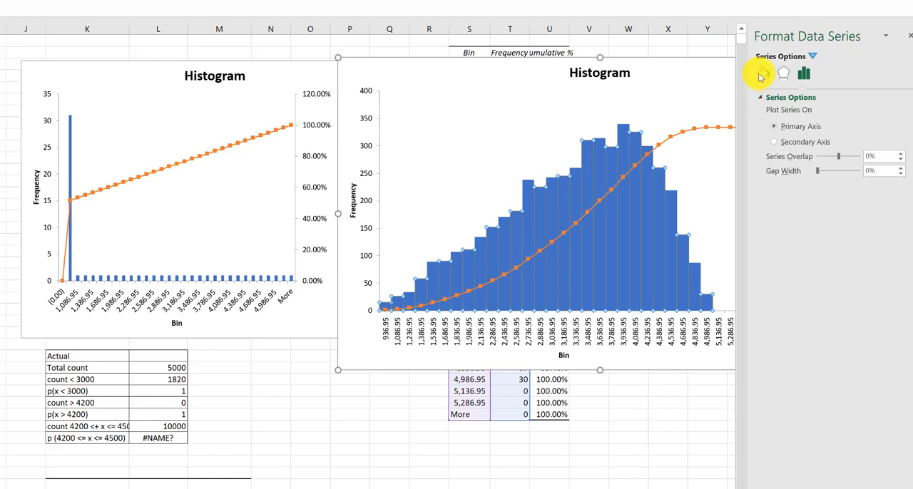
Give the histogram bars a black border colour.
{"action": "left_click", "coordinate": [762, 73]}
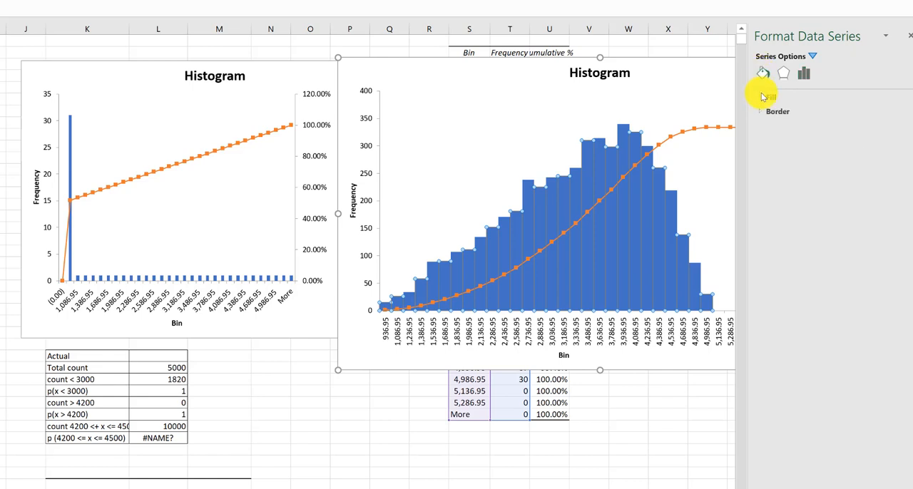
{"action": "left_click", "coordinate": [777, 112]}
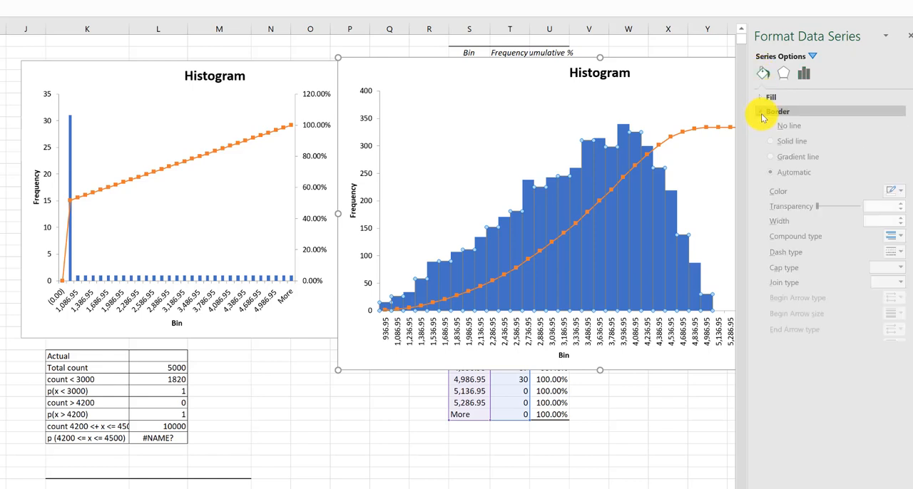
{"action": "left_click", "coordinate": [779, 111]}
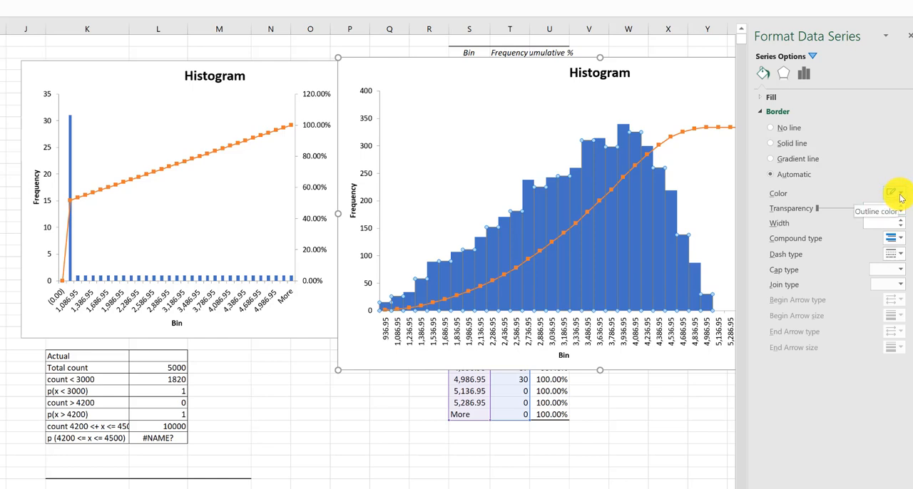
{"action": "left_click", "coordinate": [898, 193]}
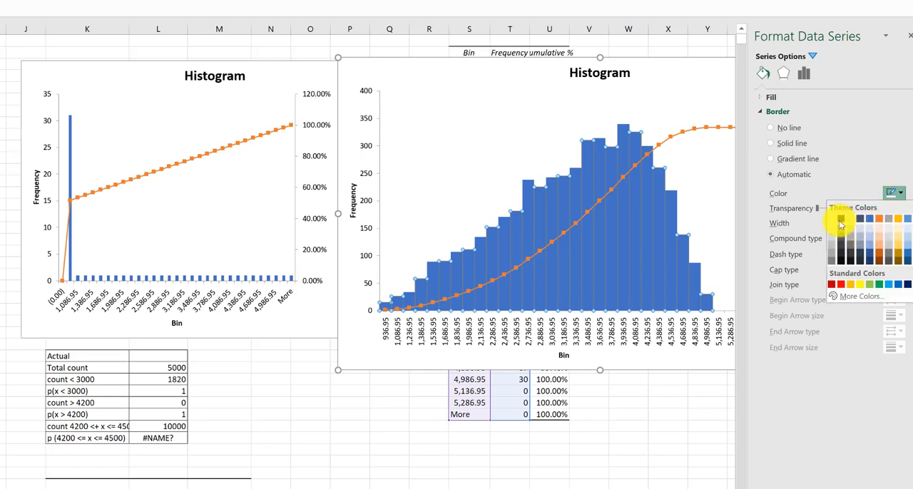
{"action": "left_click", "coordinate": [839, 221]}
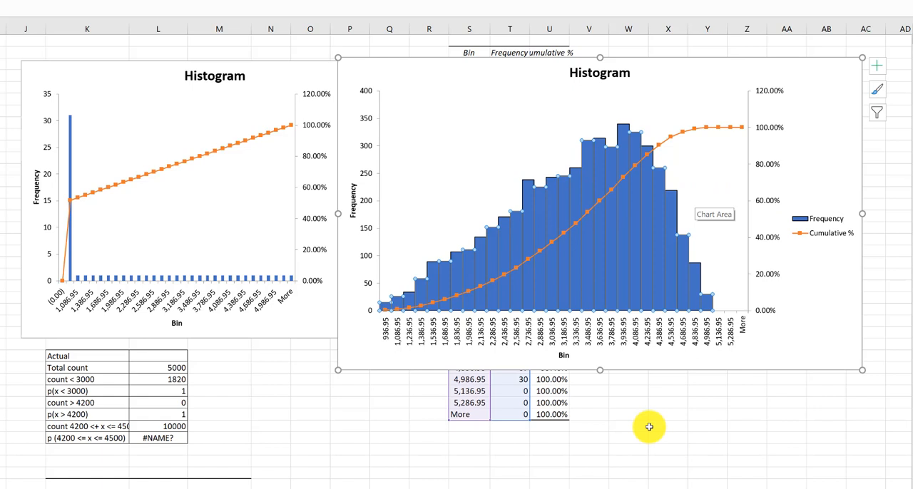
{"action": "mouse_move", "coordinate": [616, 85]}
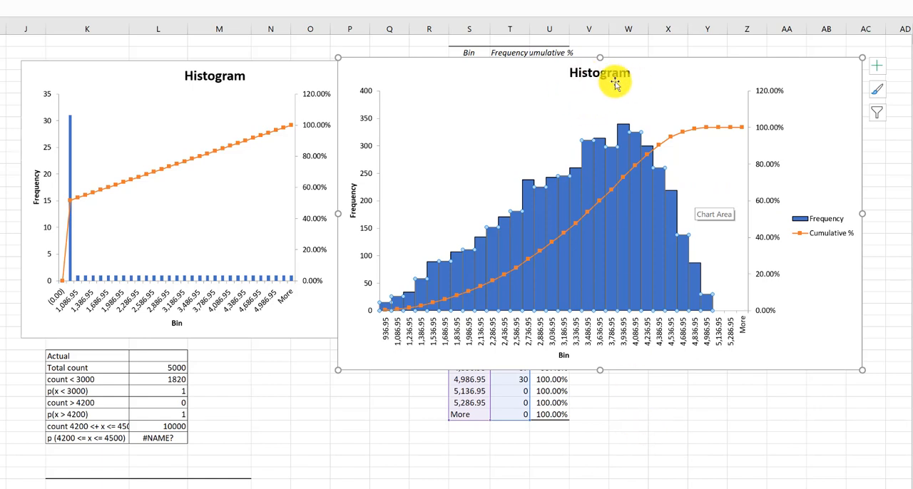
{"action": "mouse_move", "coordinate": [748, 280]}
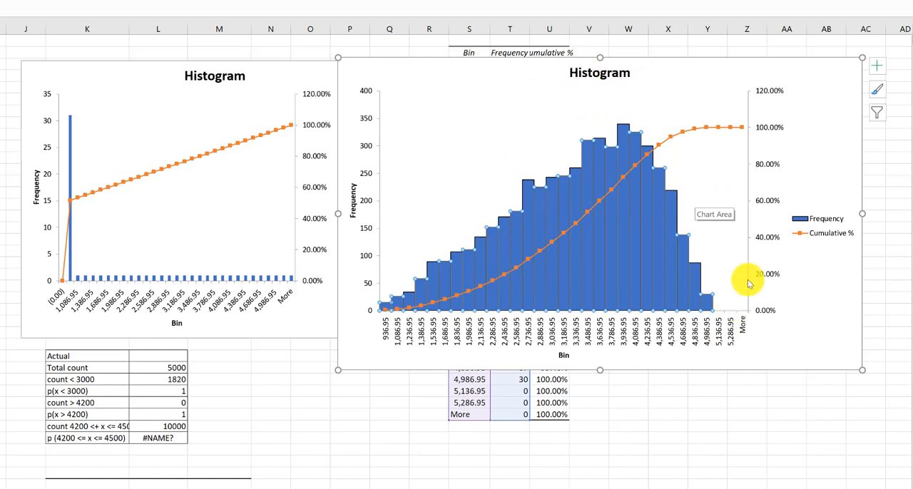